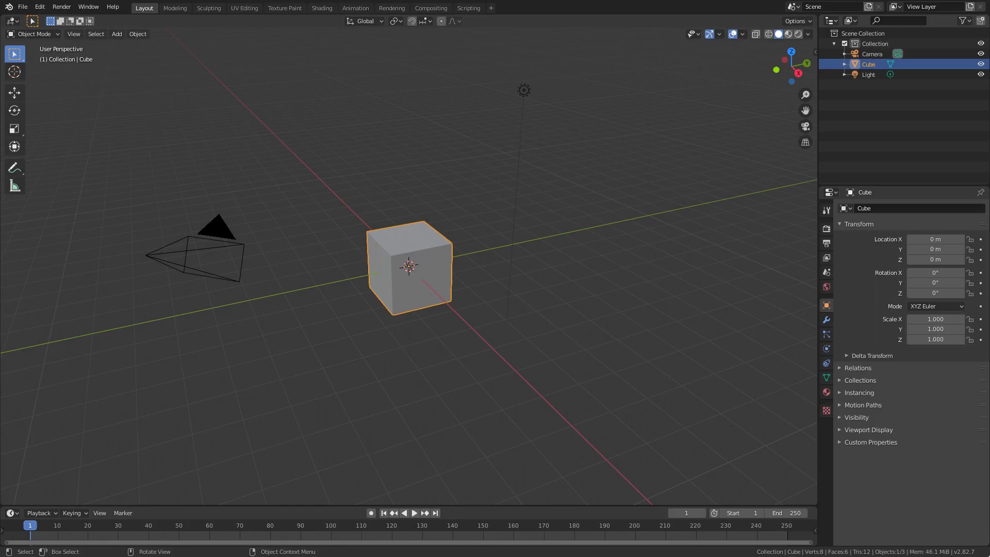
mouse_move(550, 268)
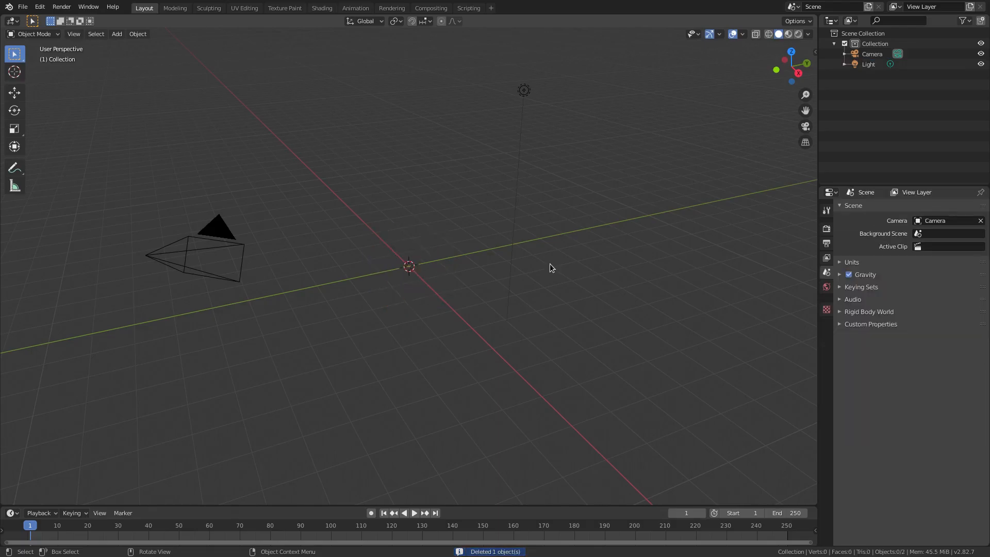
Add an Ico Sphere at the origin and raise its subdivisions to a 2,562-vertex mesh
click(117, 33)
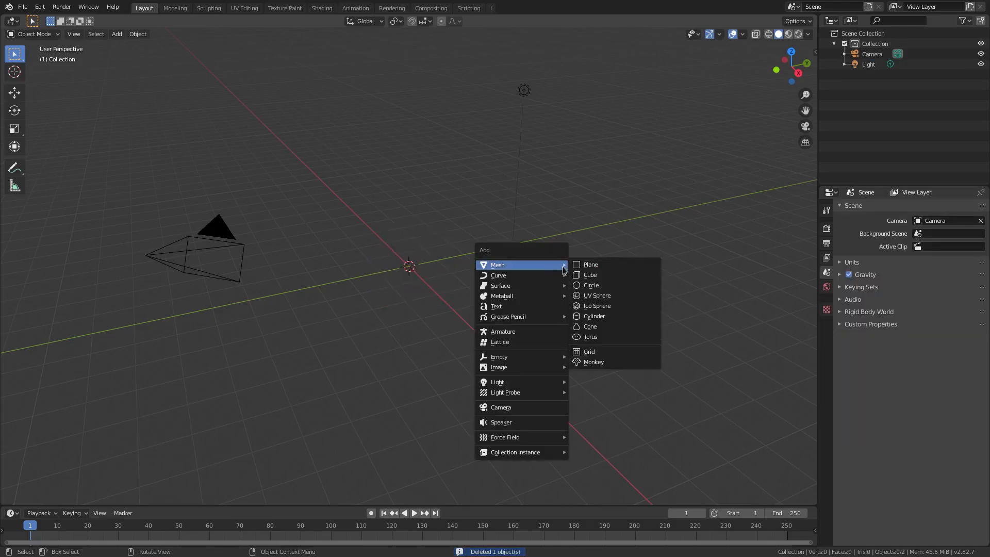
click(595, 305)
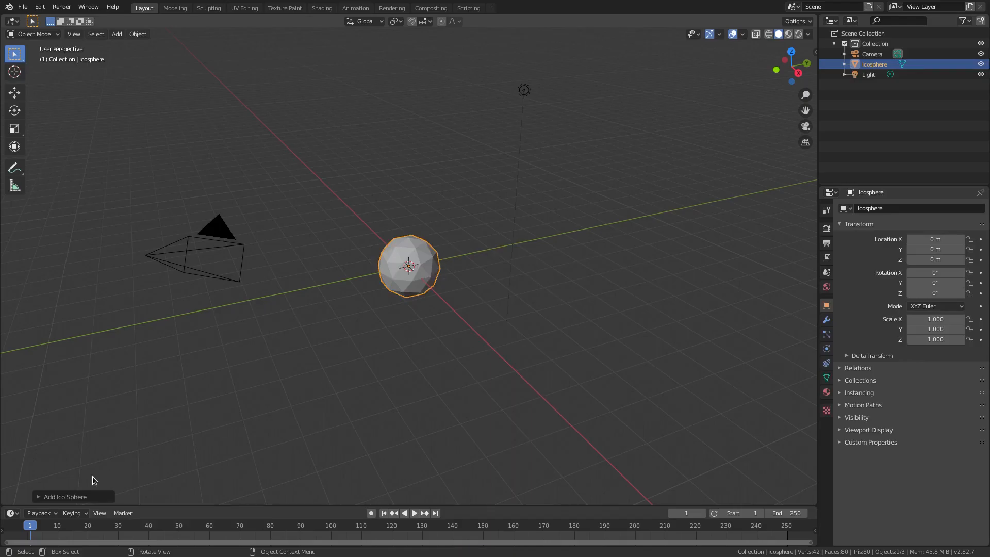
click(64, 381)
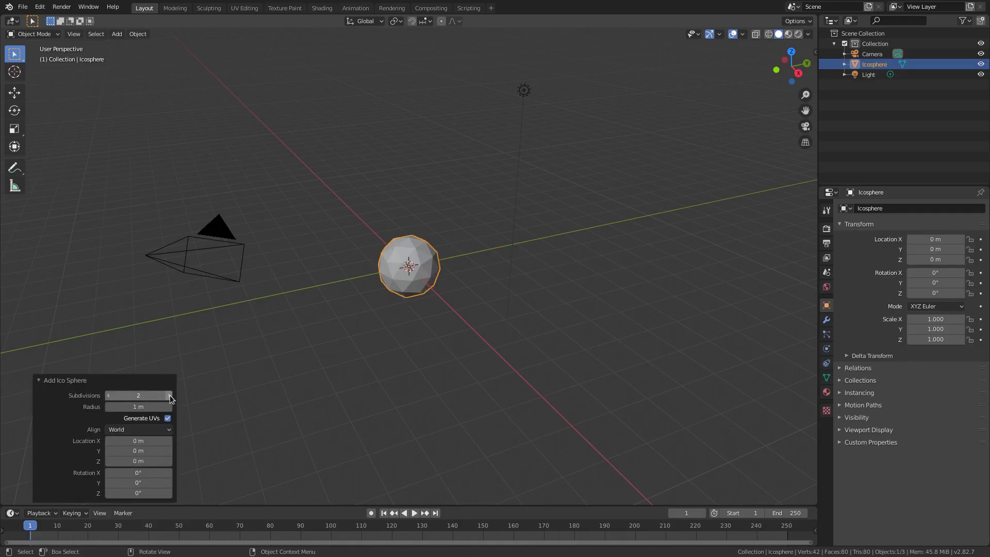
click(168, 395)
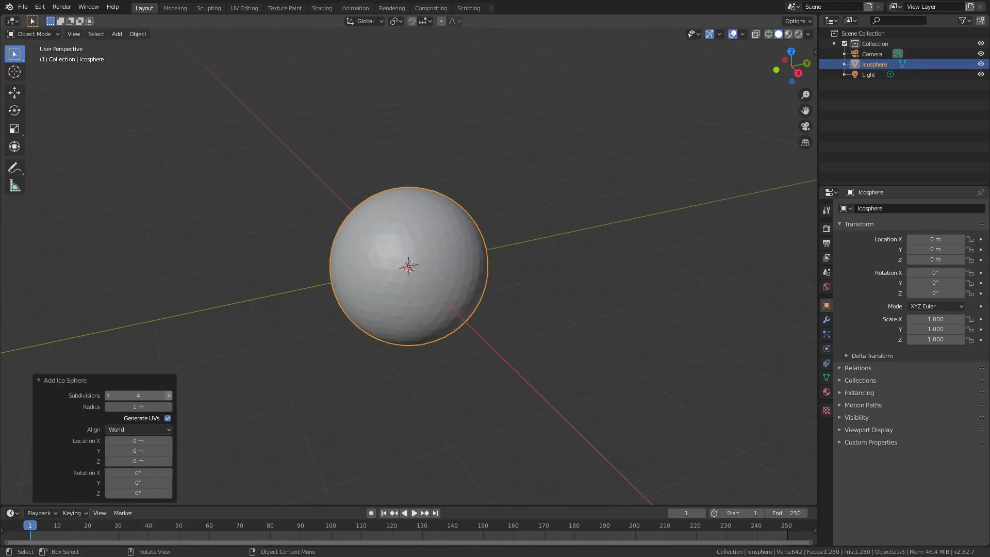
click(63, 381)
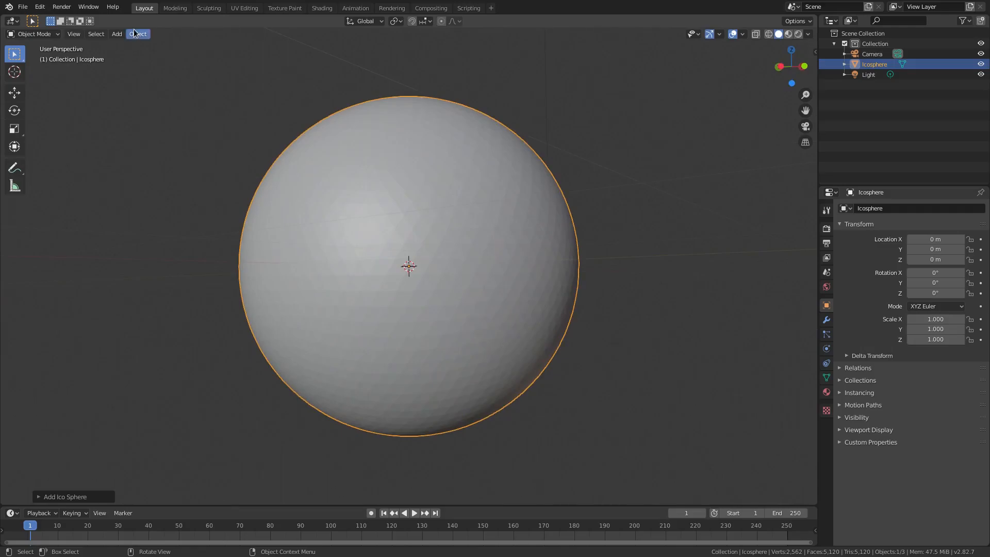
mouse_move(506, 221)
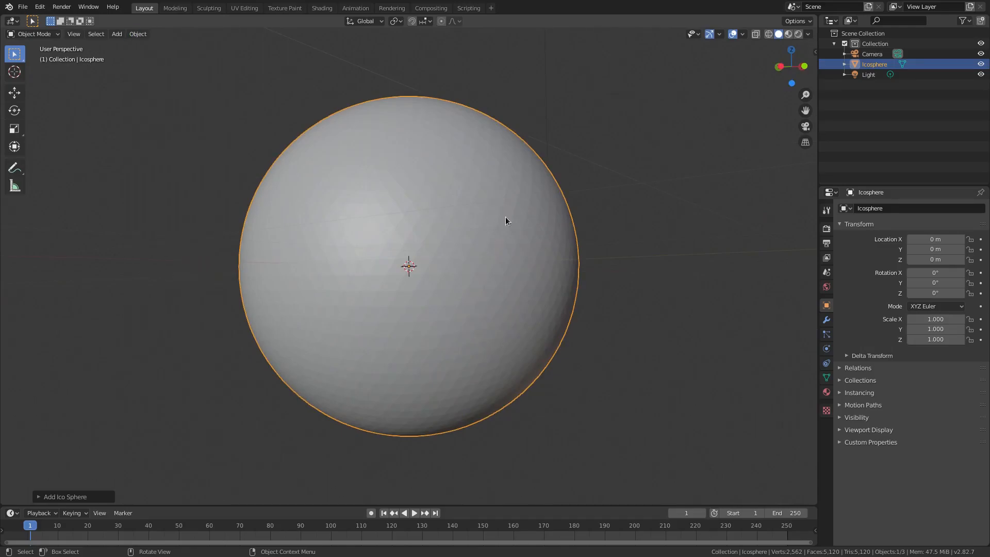
Apply Shade Smooth to the icosphere so its facets no longer show
scroll(up, 3)
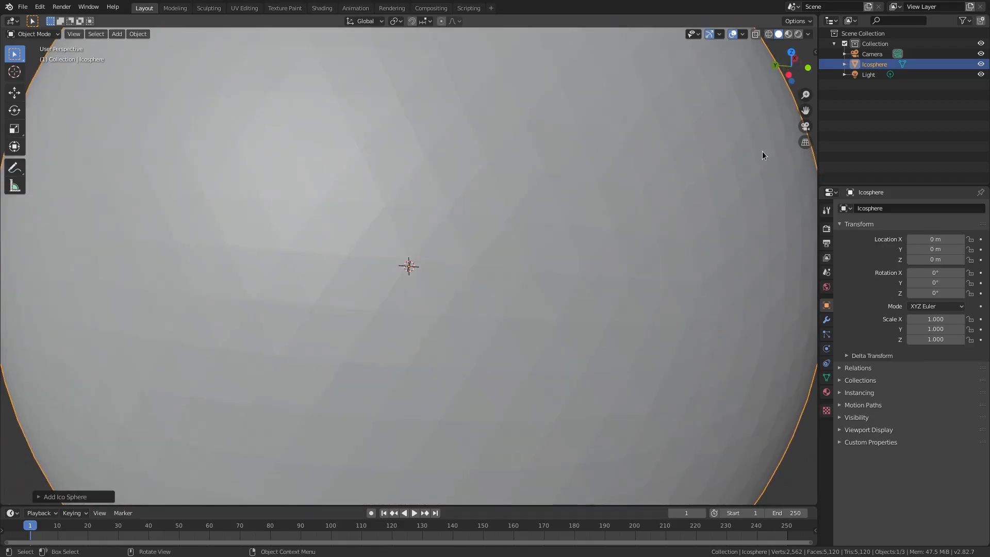
mouse_move(445, 321)
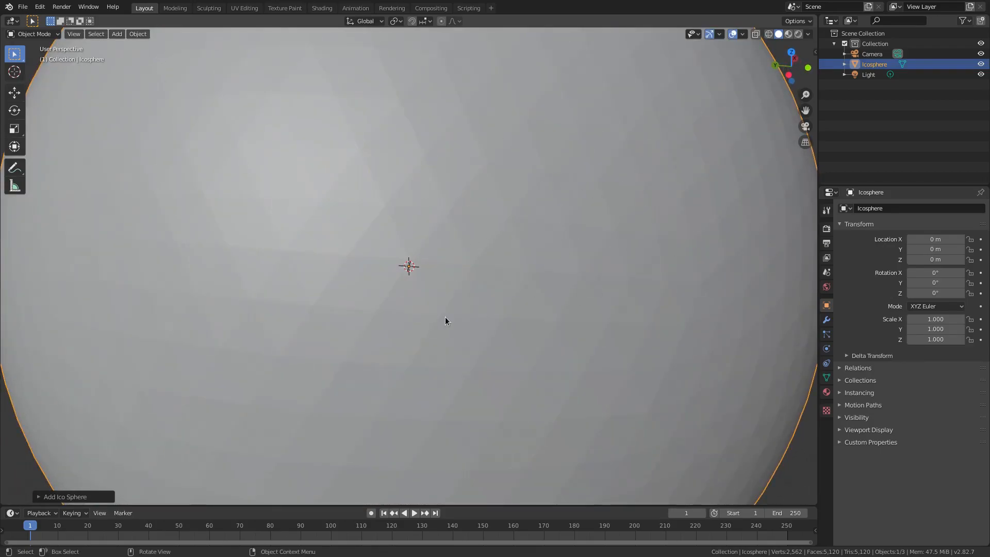
click(137, 33)
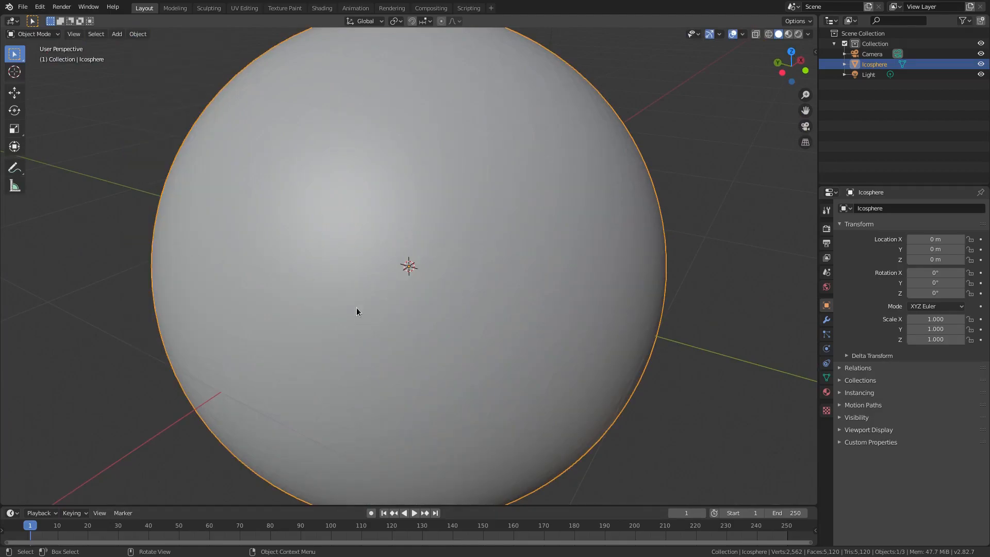
mouse_move(469, 354)
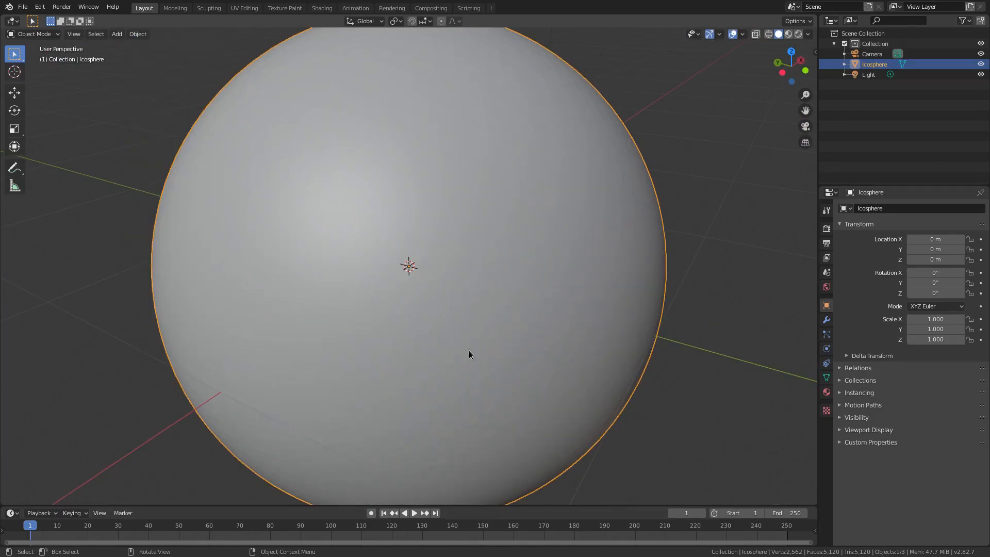
drag(471, 354, 493, 279)
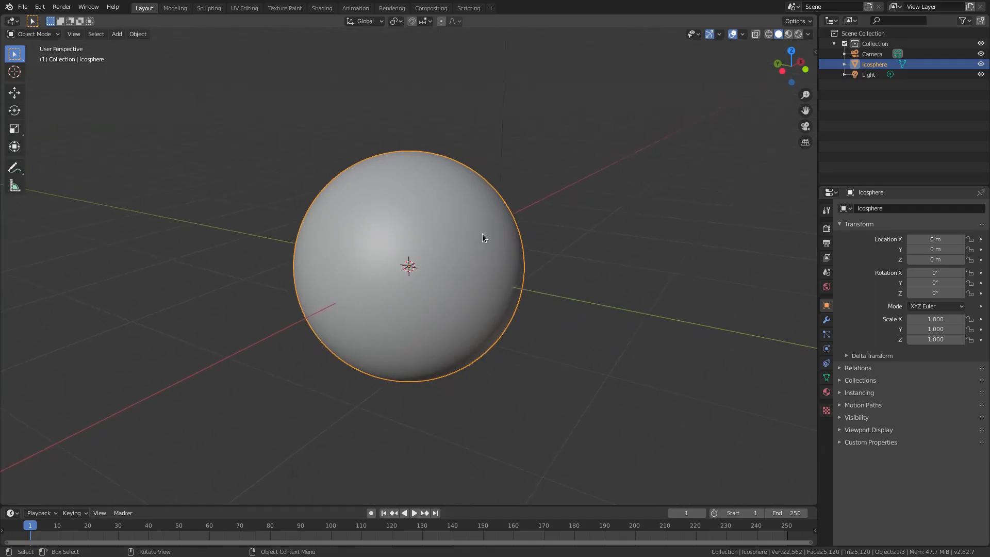
Add a Displace modifier to the icosphere driven by a new Clouds noise texture
click(826, 319)
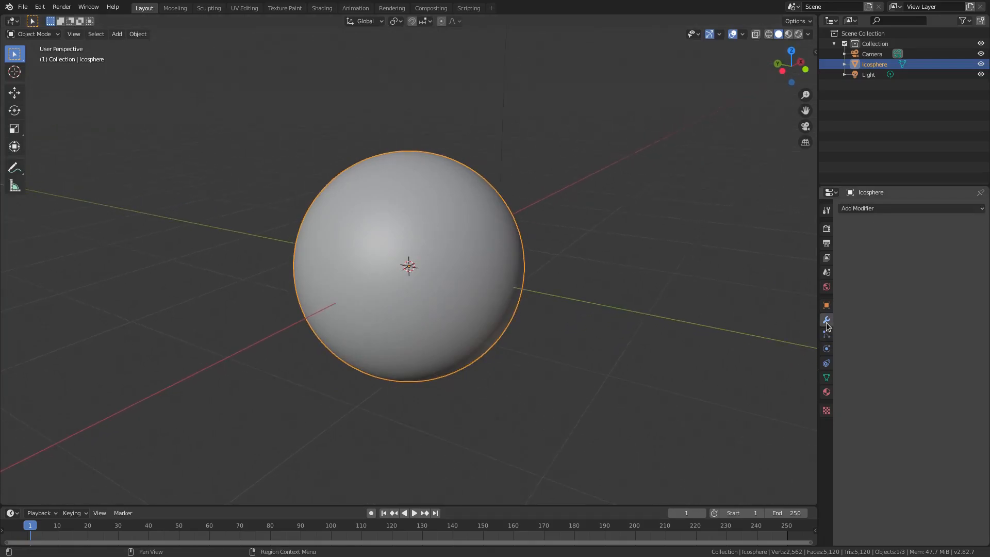
click(877, 208)
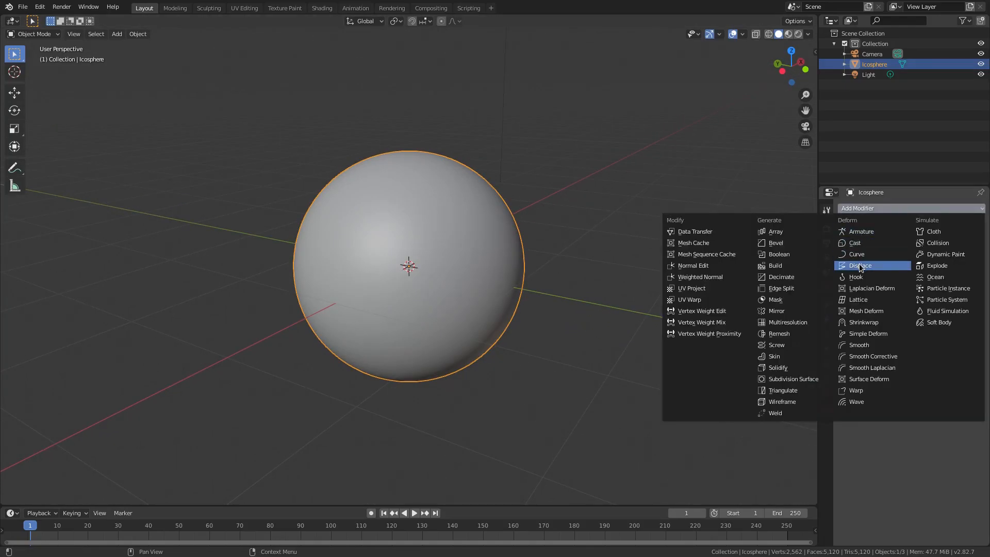
click(860, 265)
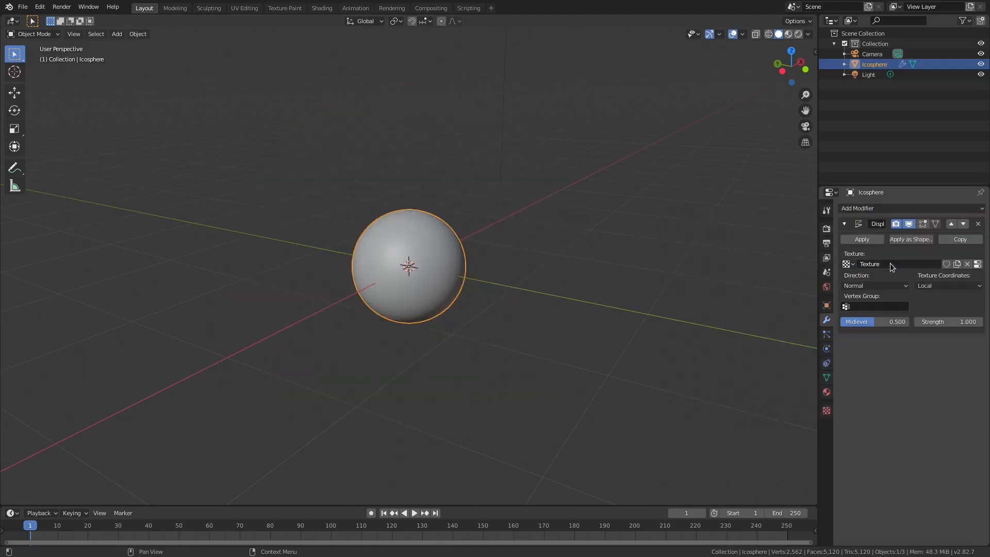
click(826, 410)
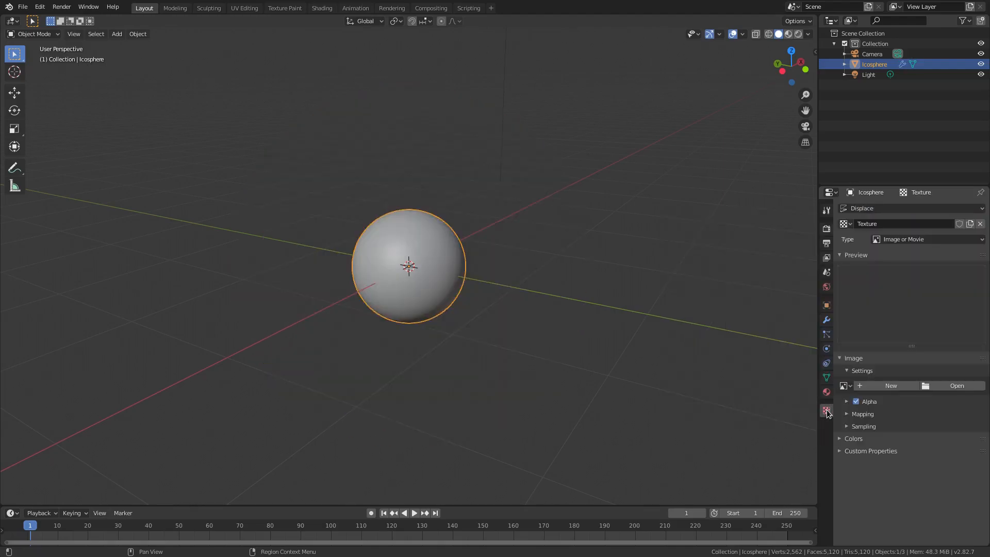
click(926, 238)
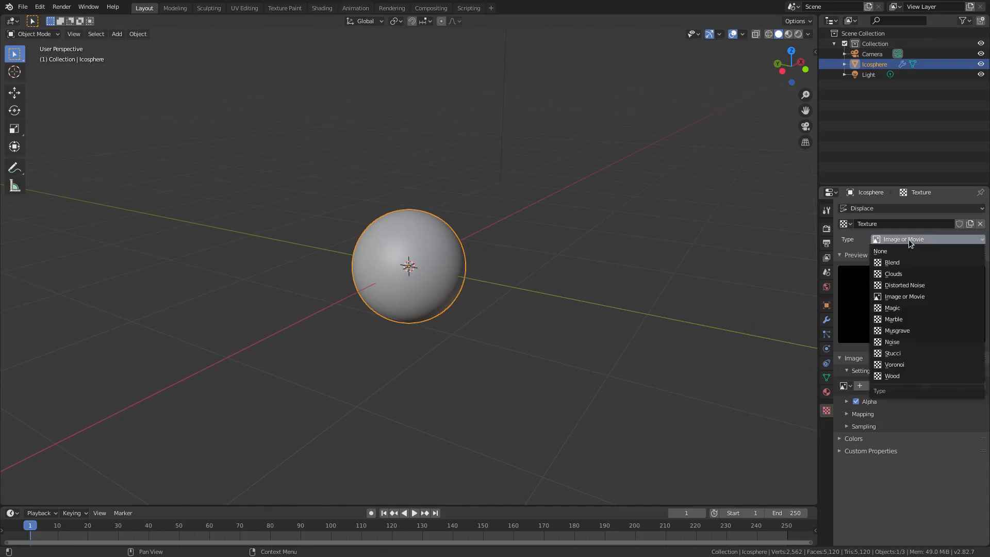
click(893, 273)
text(0.05)
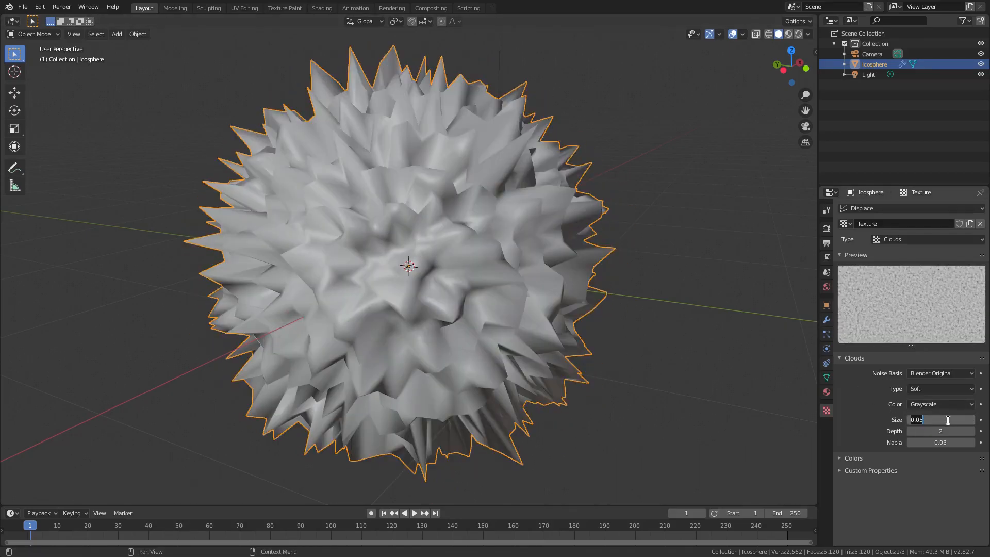
Lower the Displace modifier's strength to 0.2
click(826, 320)
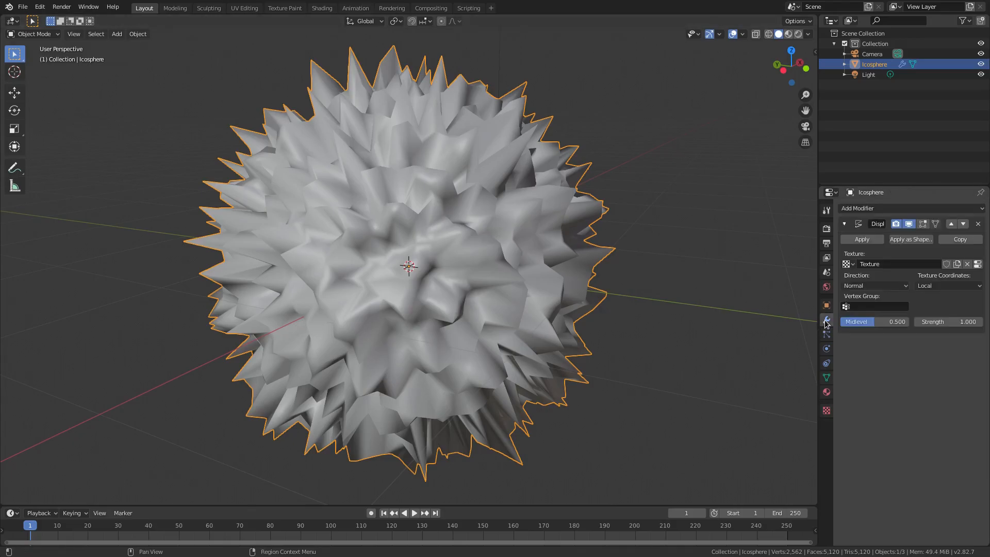
drag(947, 321, 961, 321)
text(0.200)
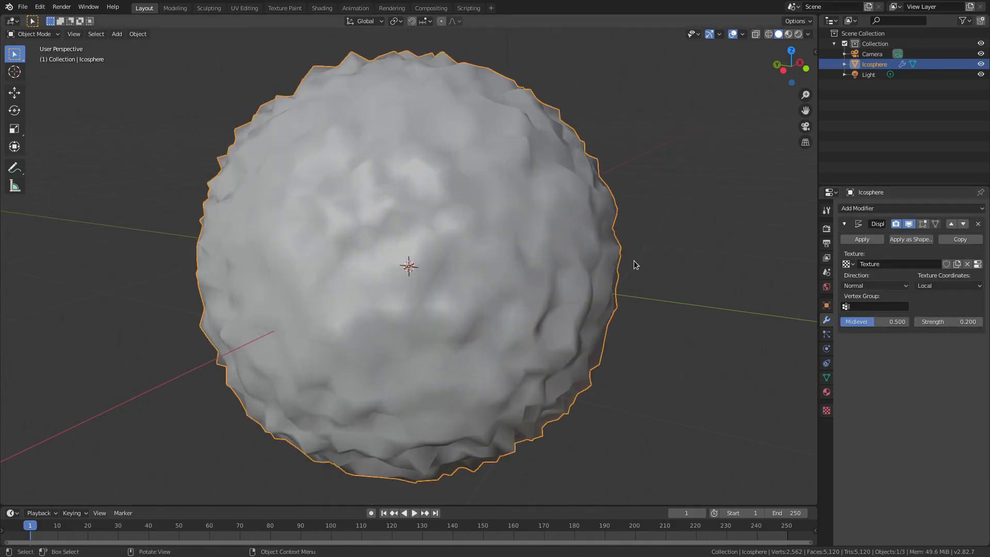
Raise the Displace strength to 0.3 and orbit to inspect the lumpy sphere
click(966, 322)
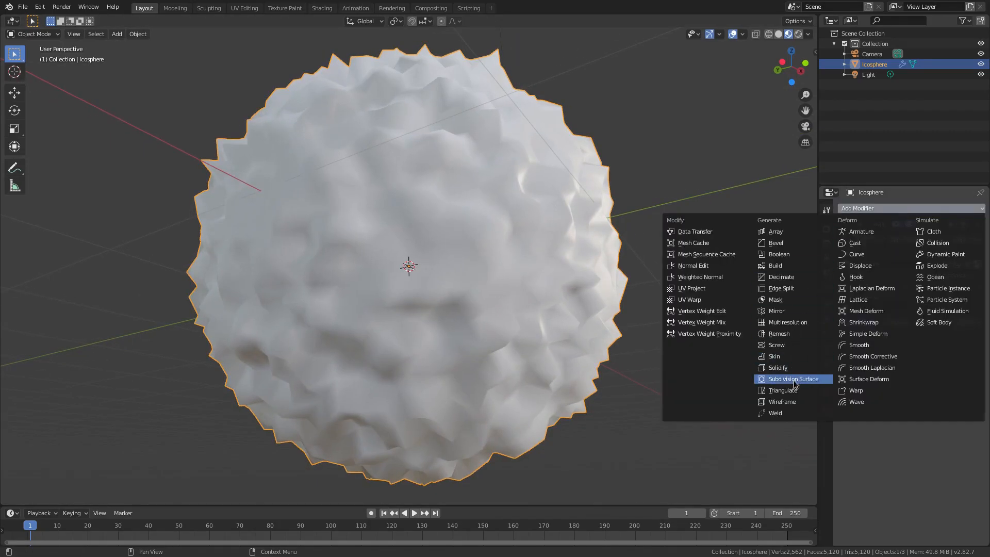
mouse_move(426, 346)
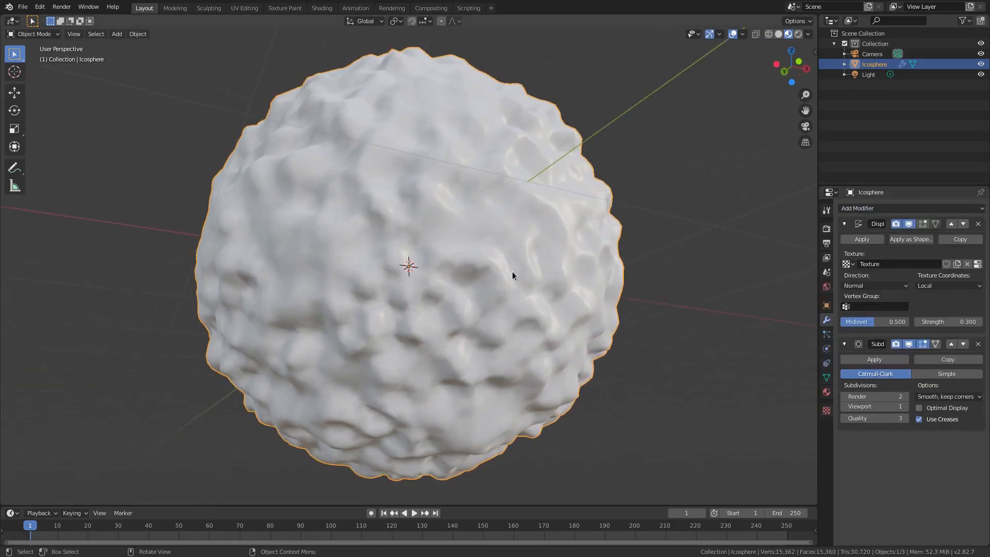
scroll(up, 3)
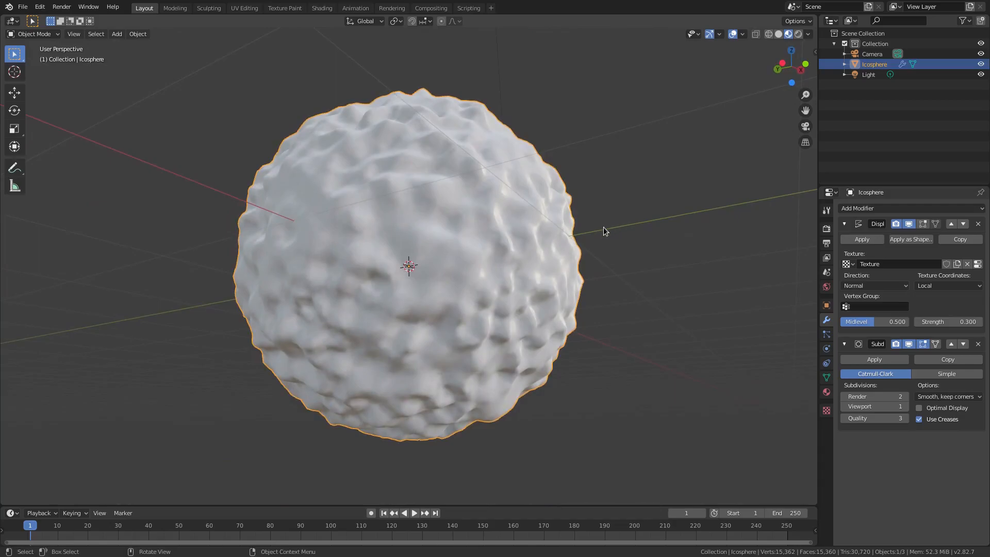
drag(603, 230, 559, 208)
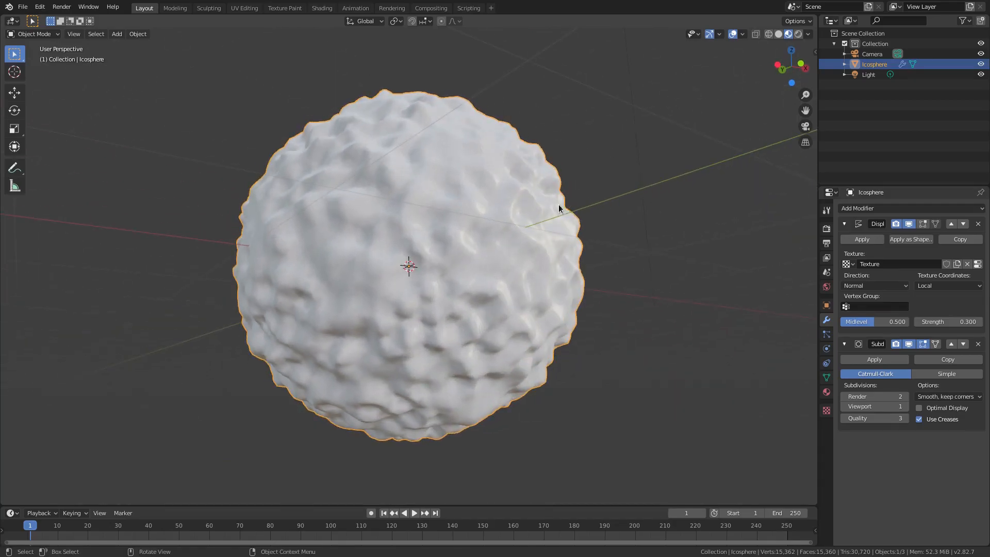
mouse_move(460, 167)
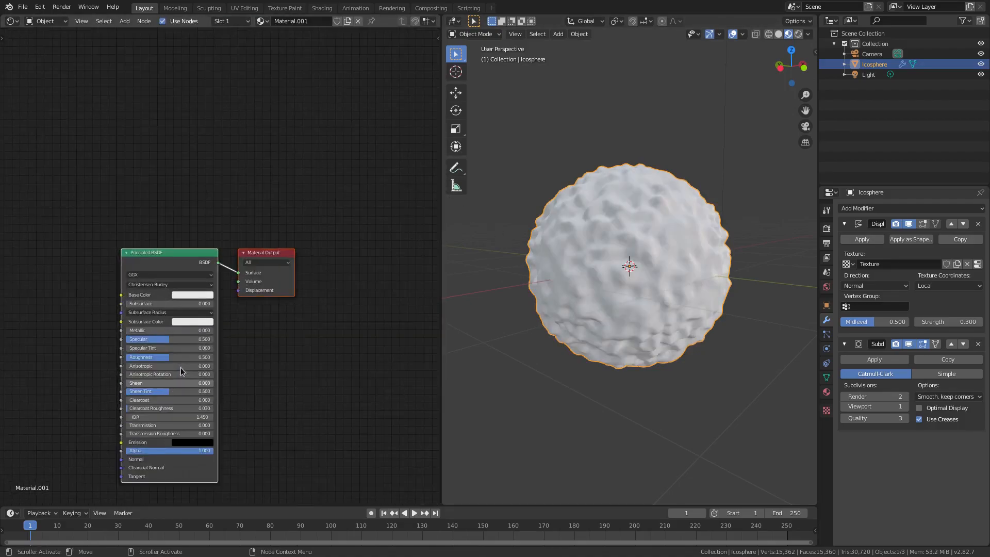
Add a Noise Texture node to the sphere's material in the Shader Editor
drag(168, 253, 179, 198)
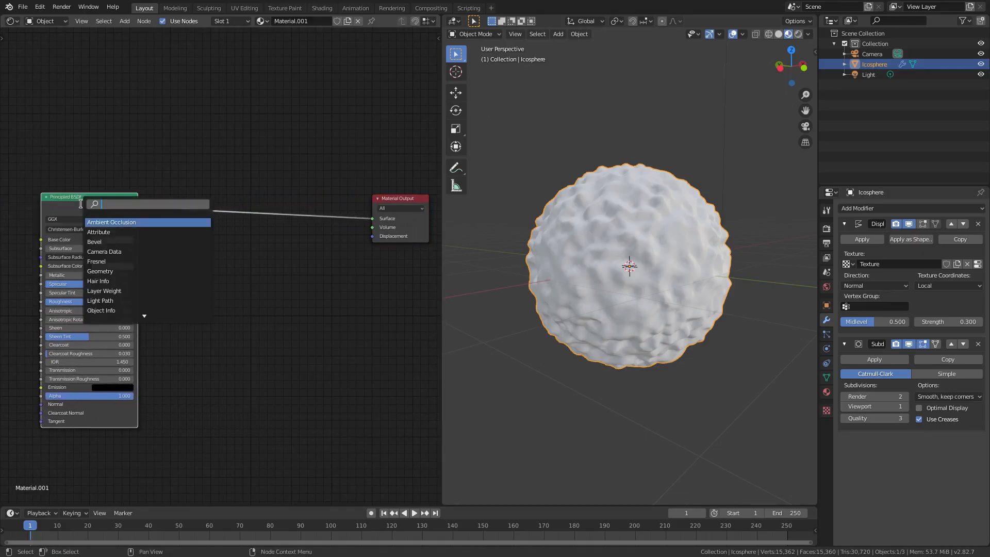
text(noise)
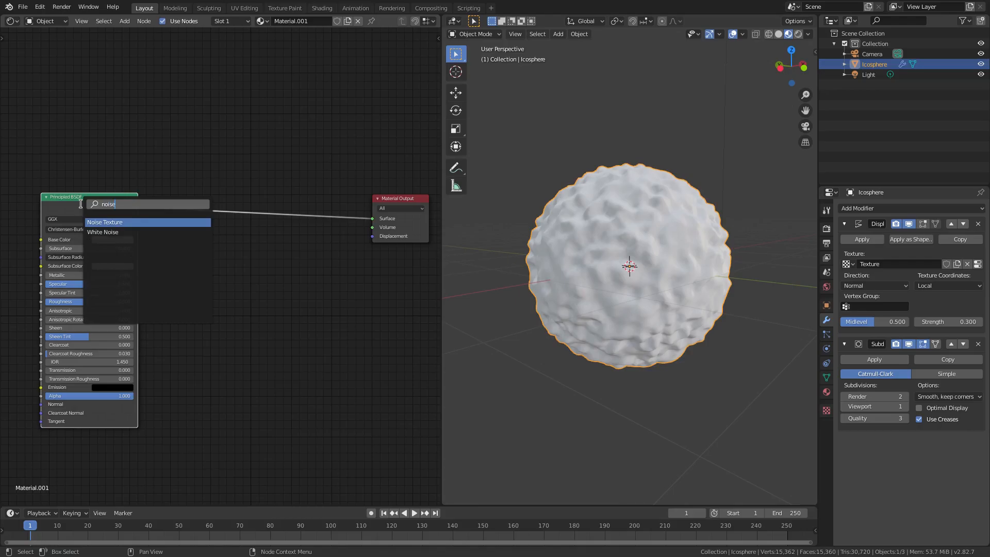
click(103, 222)
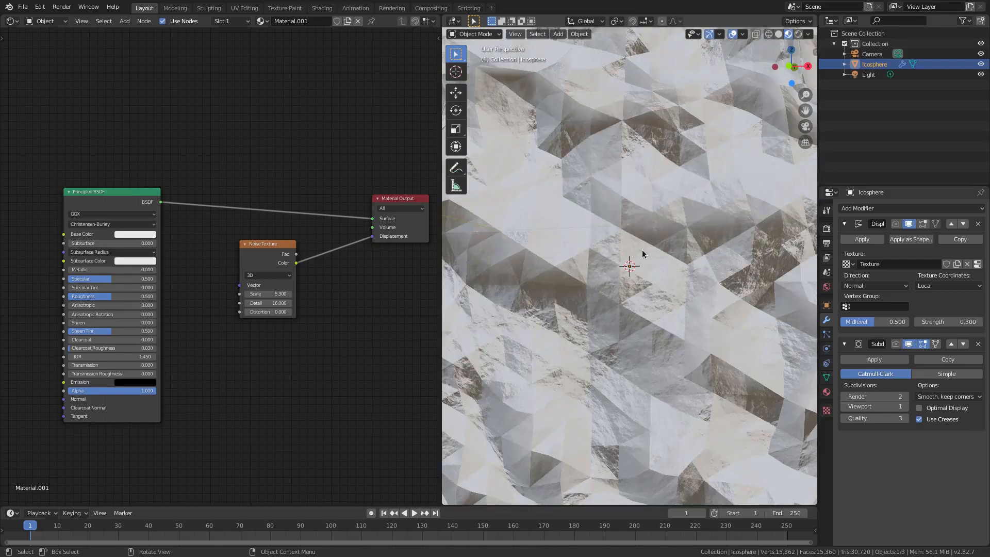
Zoom the viewport out to see the whole noise-displaced icosphere
scroll(down, 3)
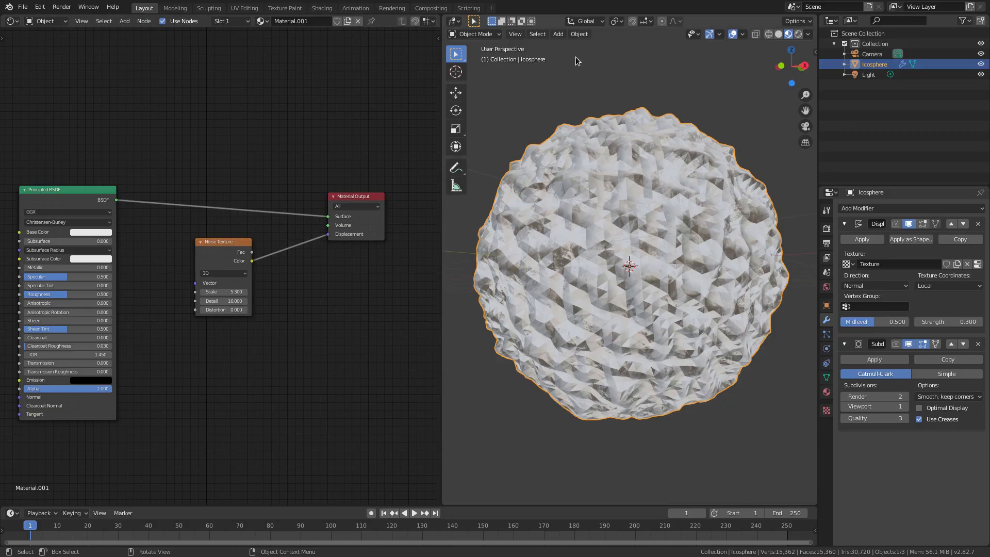
Apply Shade Flat to the rock from the Object menu and orbit to check it
click(578, 33)
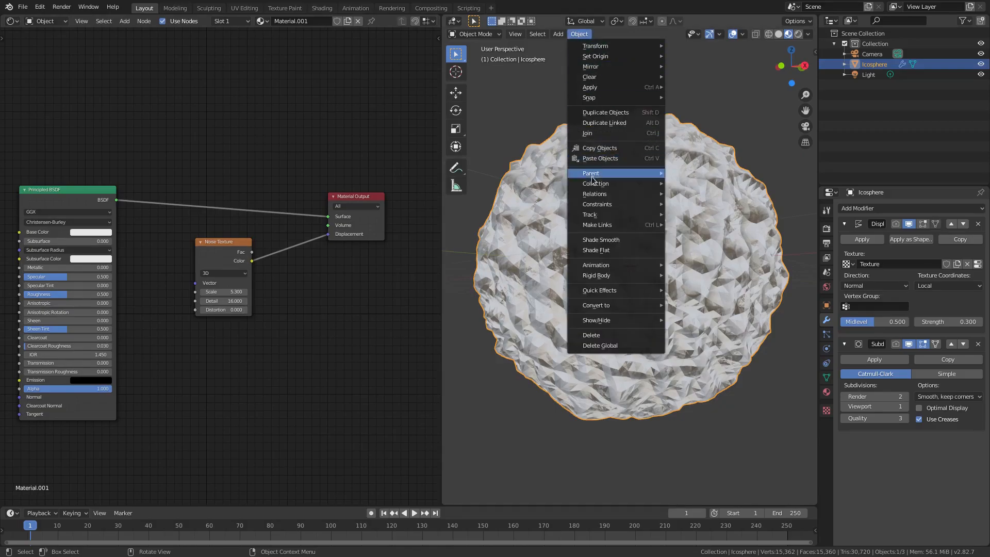
mouse_move(616, 249)
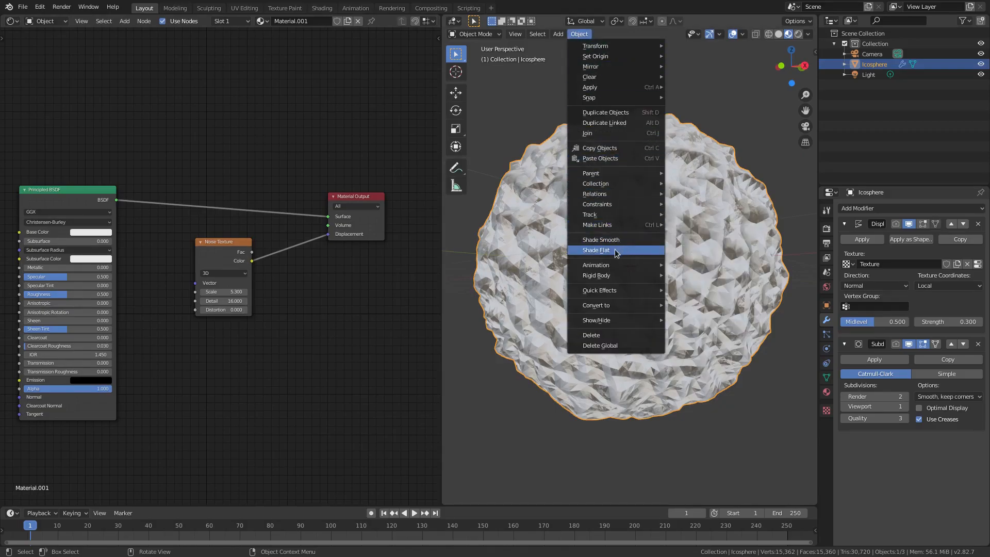
click(595, 250)
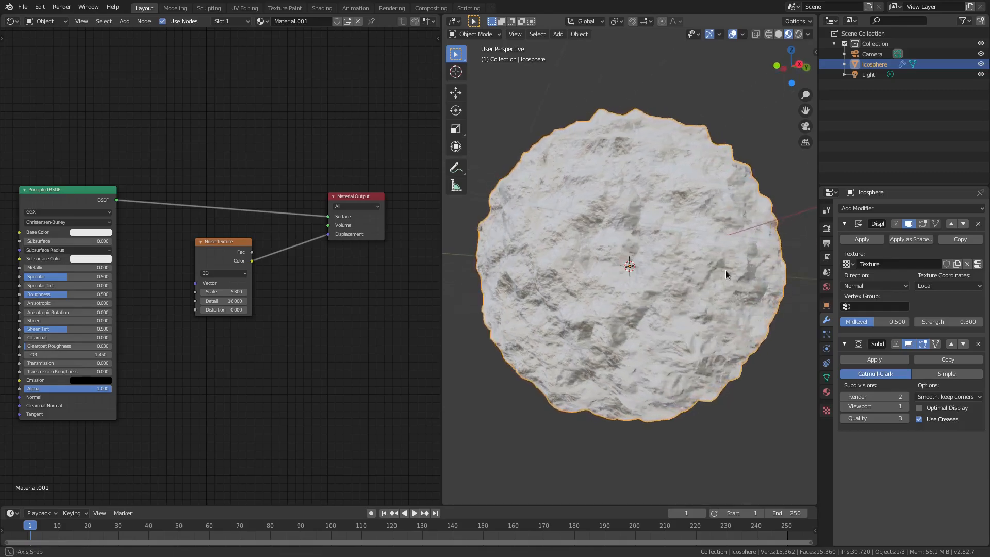
drag(726, 274, 650, 269)
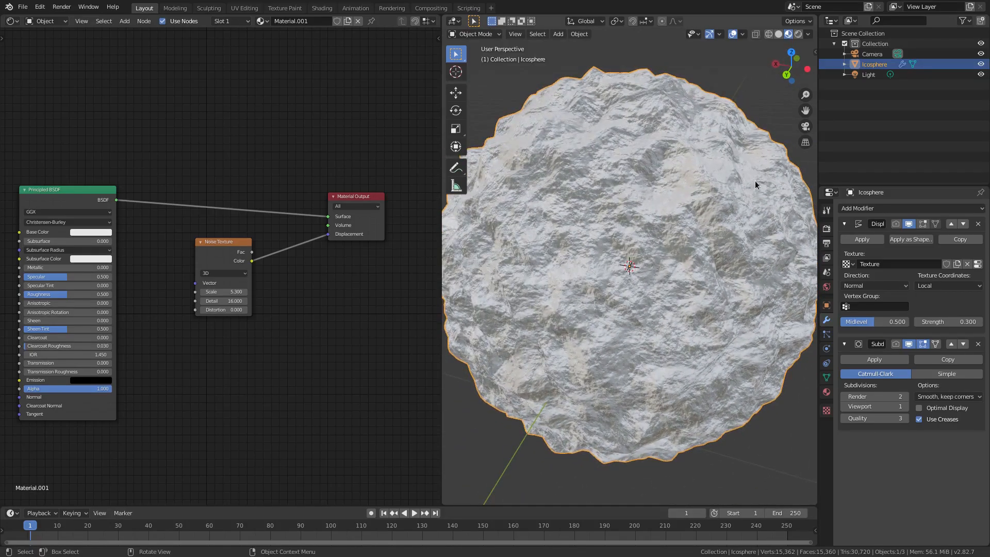
click(578, 34)
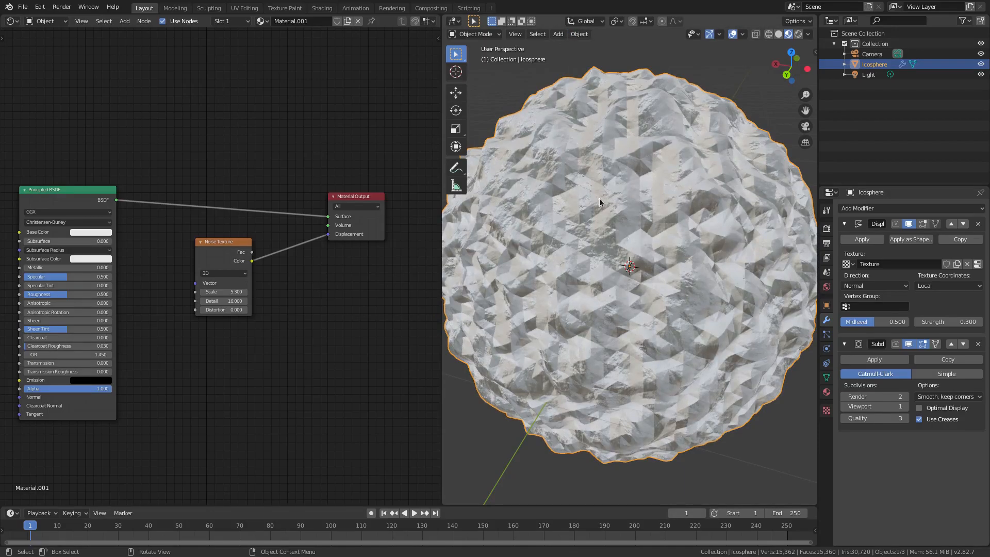
Orbit to another side and apply Shade Flat to the rock once more
drag(601, 202, 698, 259)
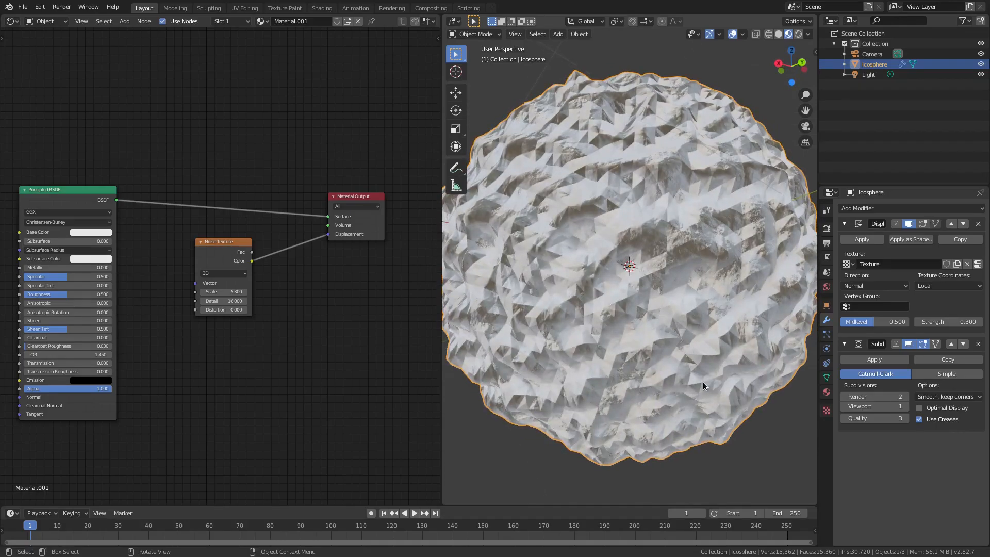
click(578, 33)
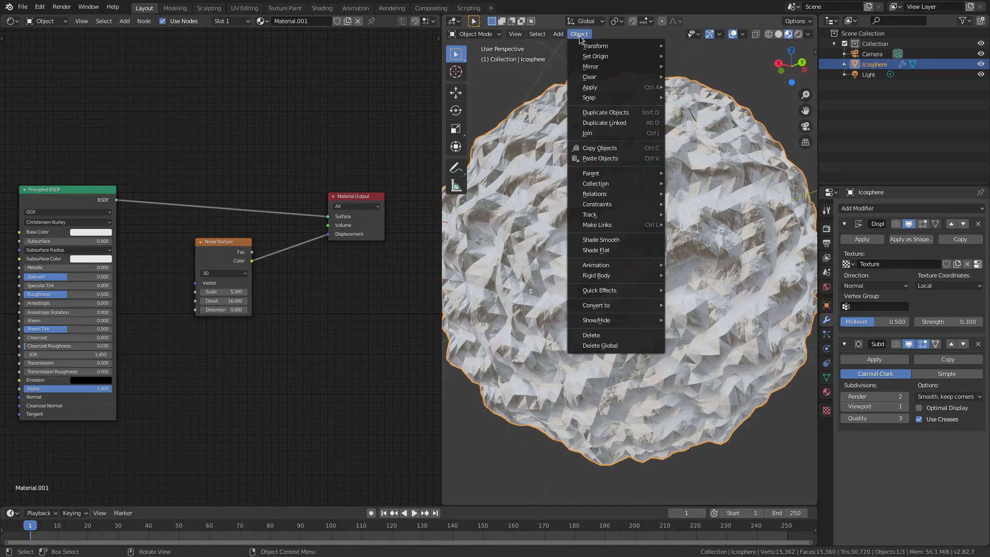
mouse_move(608, 249)
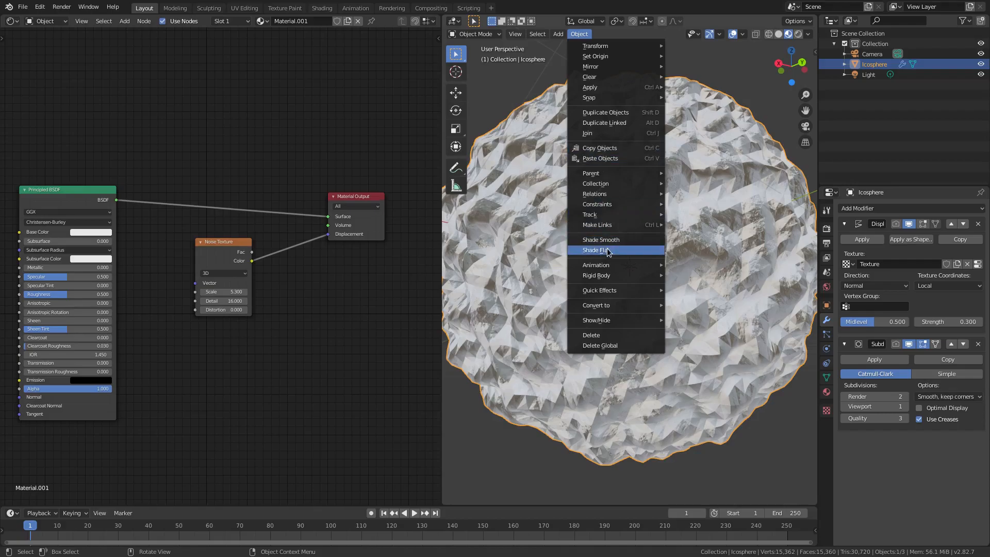
click(597, 250)
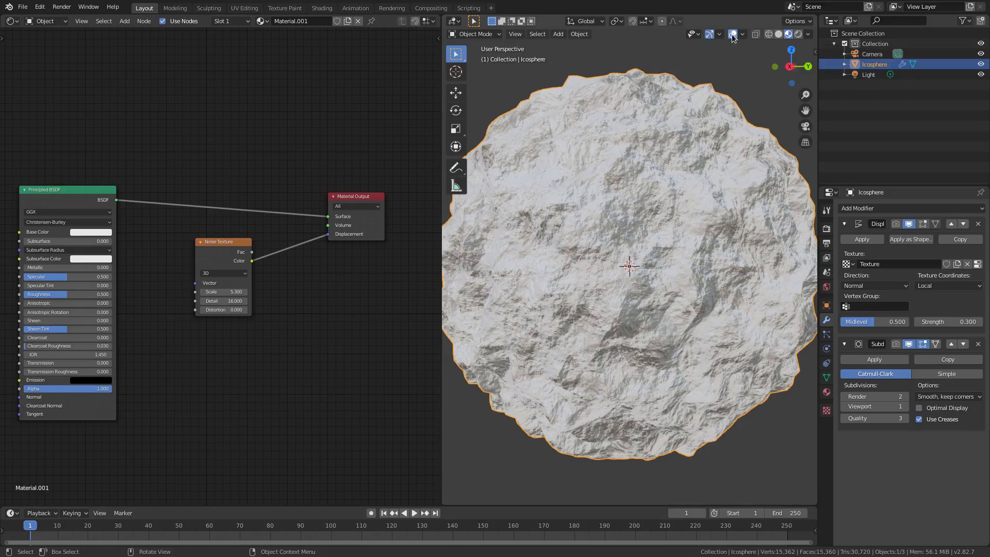
Switch to Solid shading, reconnect the noise colour to Displacement and close the Shader Editor
drag(628, 265, 663, 117)
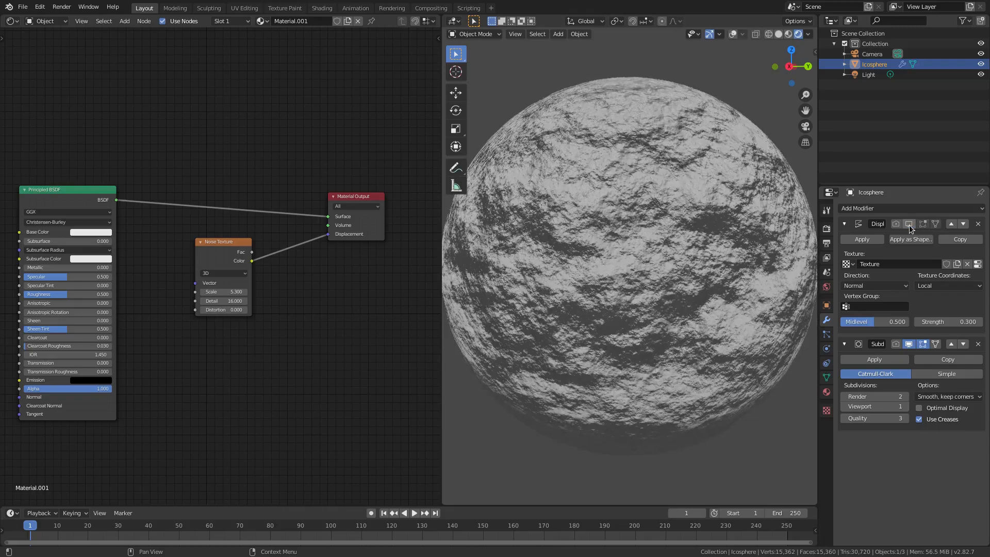
drag(250, 260, 325, 246)
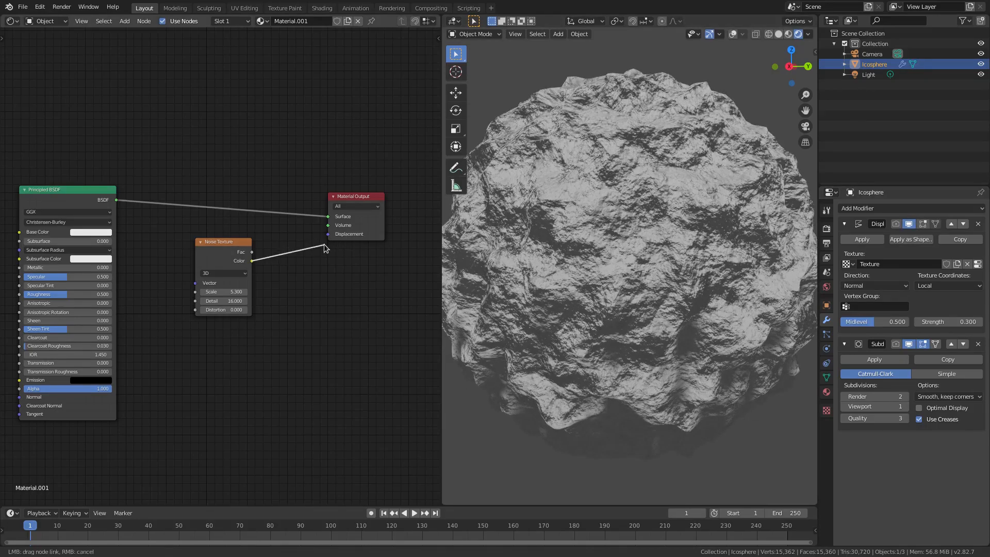
click(327, 234)
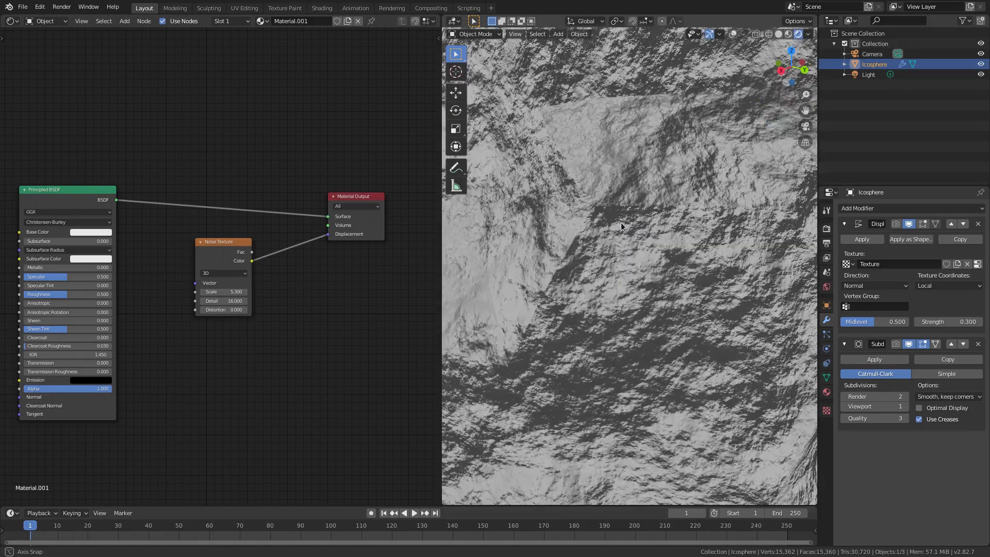
click(577, 33)
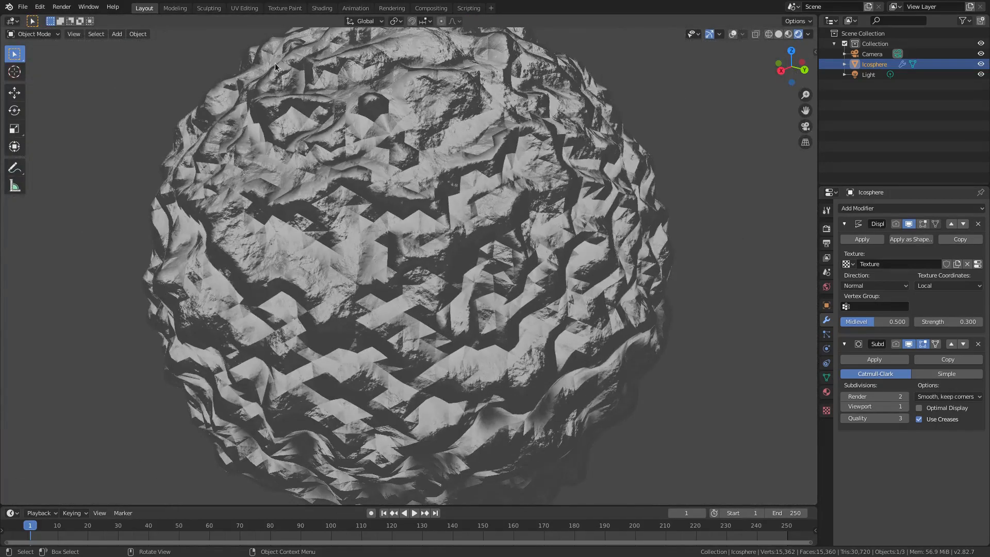
Make the rock material dark with Specular 1.0 and Roughness 0.3
click(137, 33)
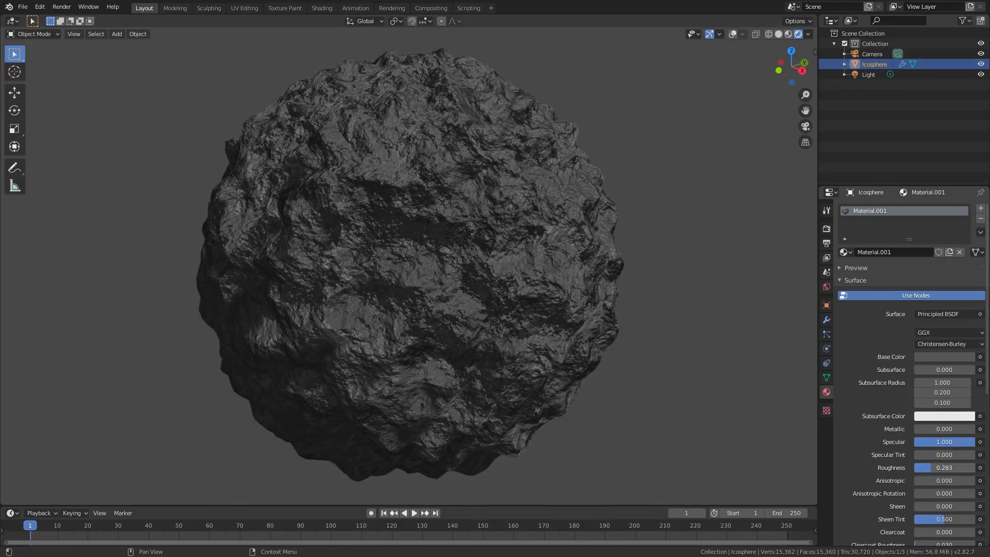
click(944, 467)
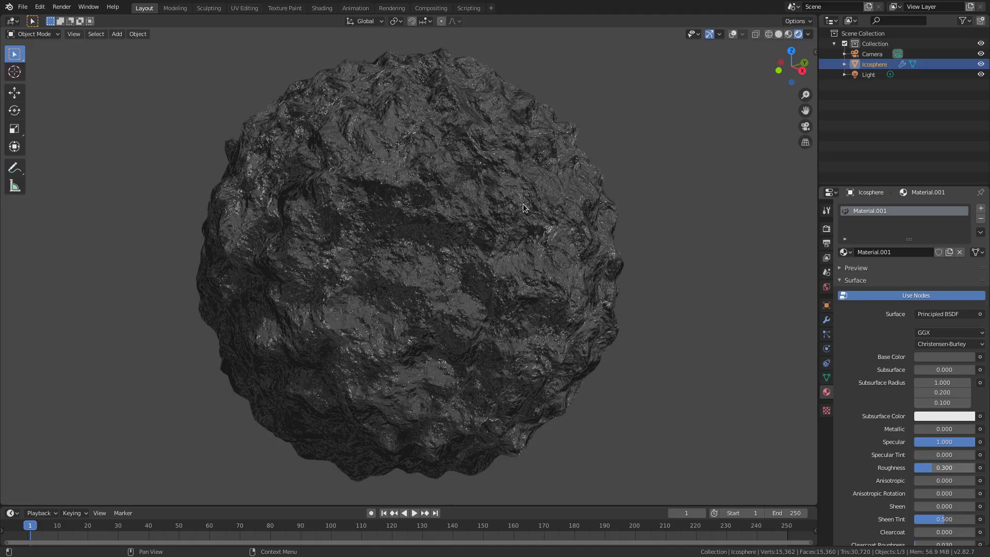